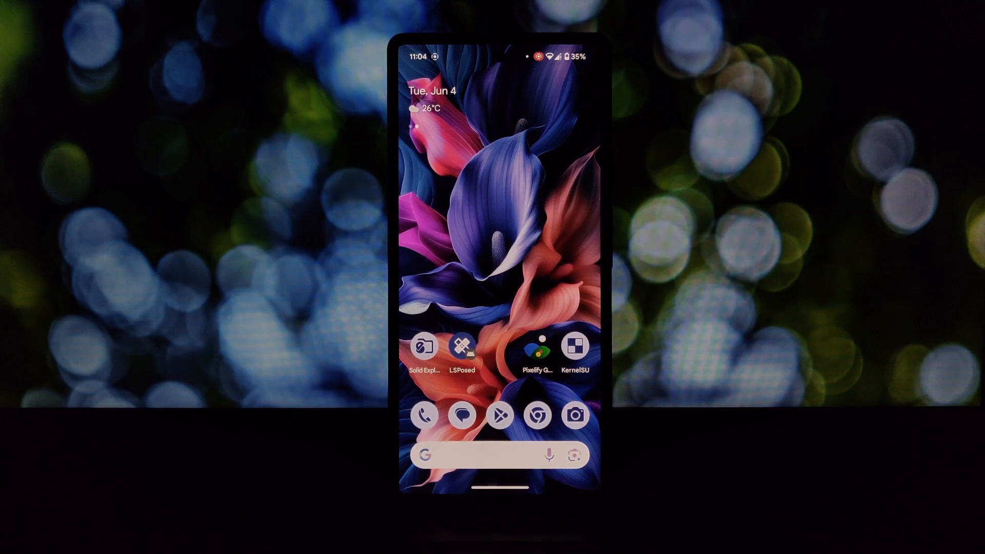
- Launch LSPosed from the home screen and show its online module repository list
left_click(461, 345)
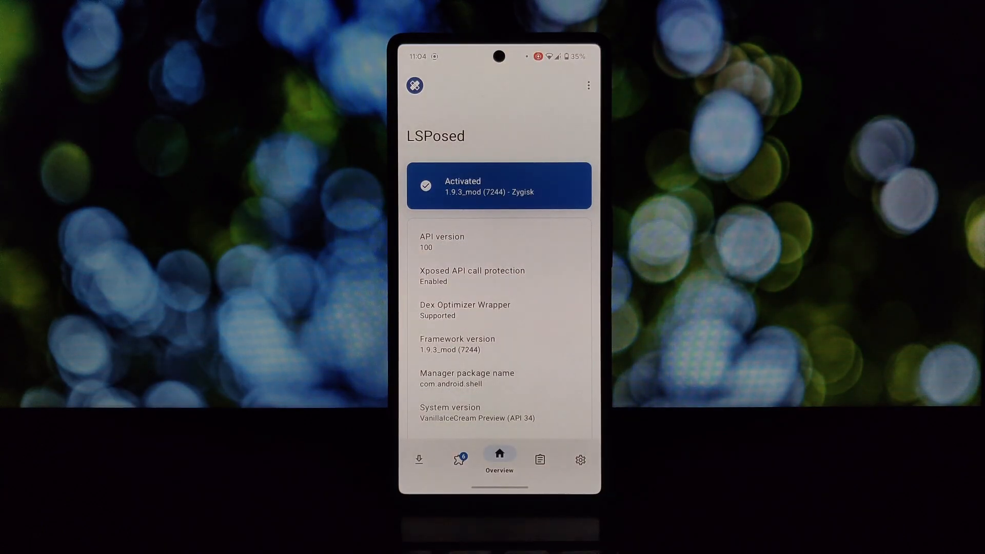
left_click(418, 460)
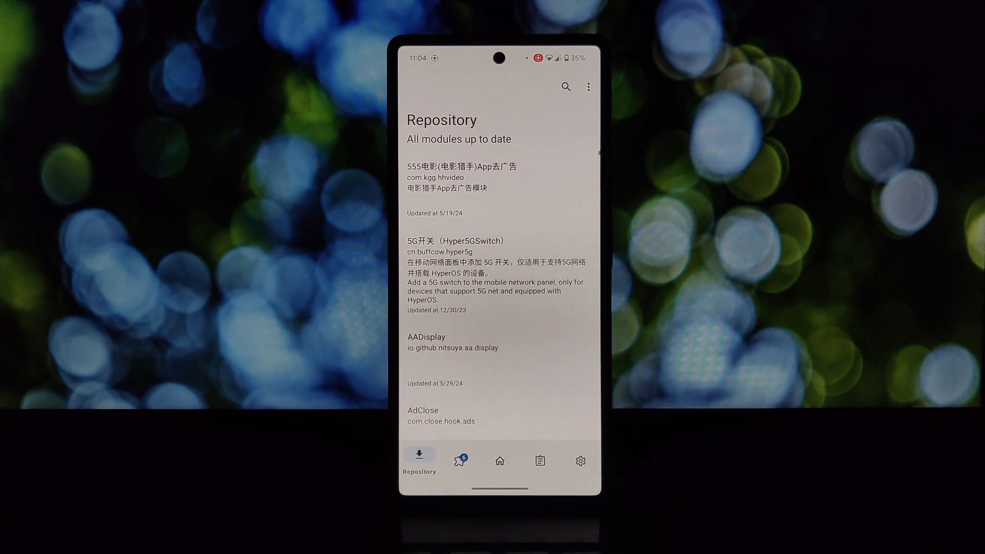
- Search the repository for "pixeli" and open the Pixelify GPhotos module details
left_click(565, 86)
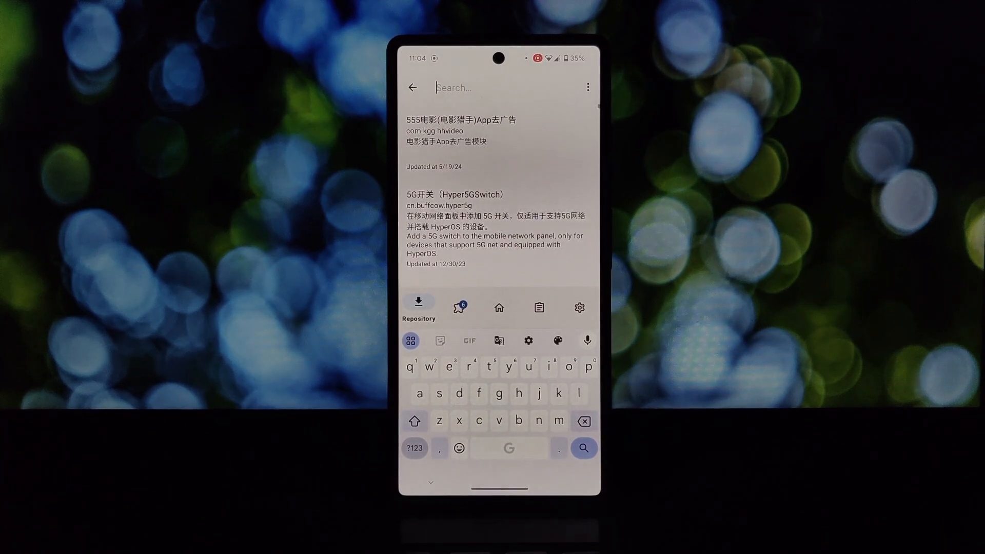
type("pixeli")
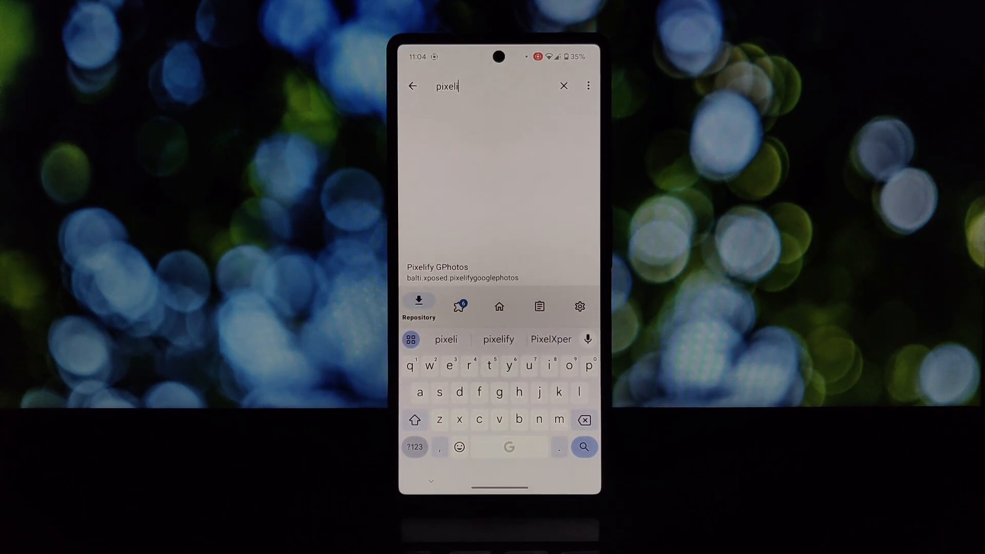
left_click(462, 272)
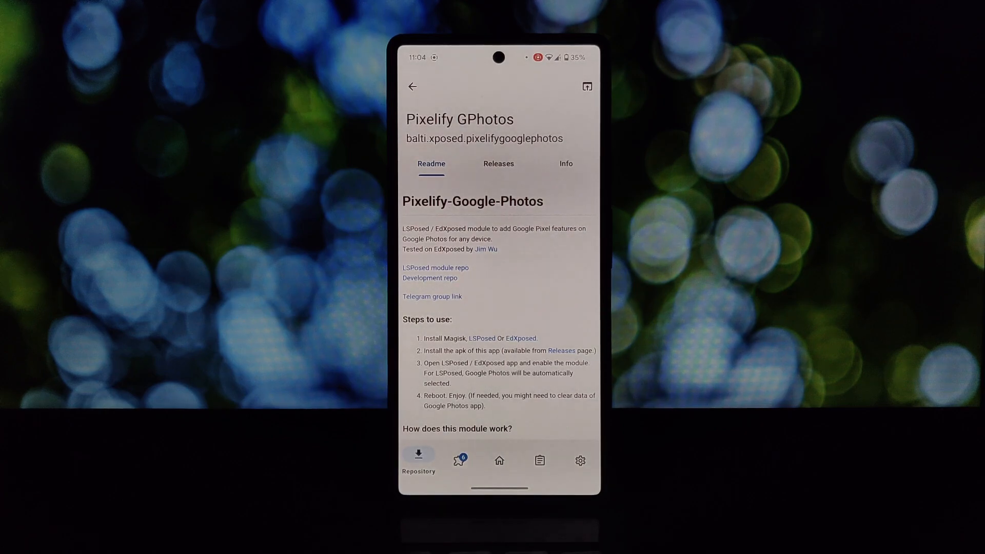
- Read down the Pixelify GPhotos readme, then return to the phone's home screen
scroll("down", 3)
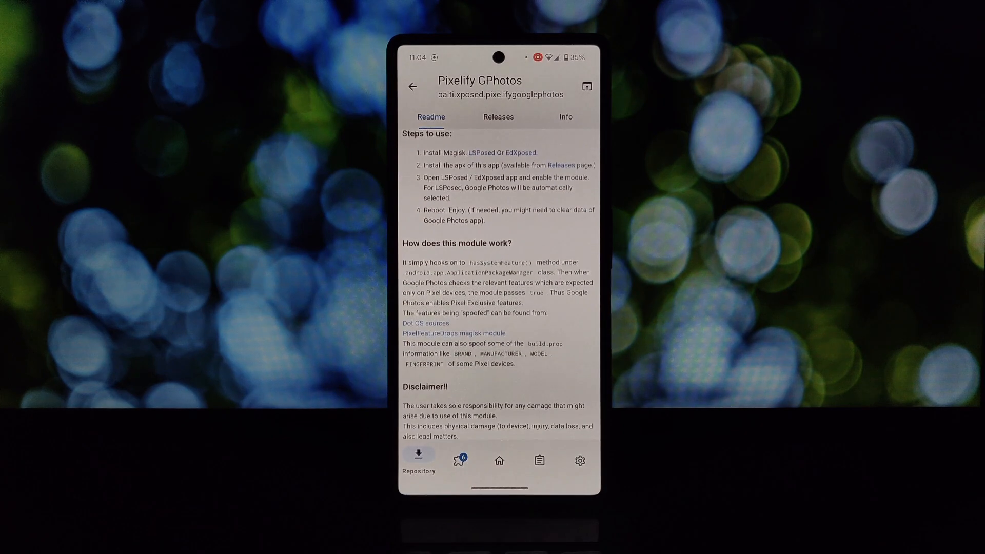
scroll("down", 3)
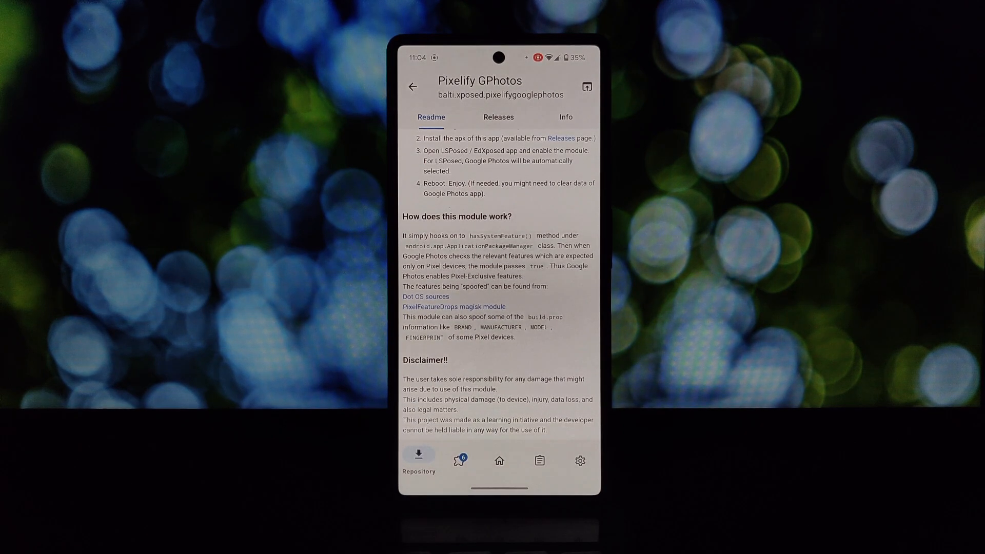
left_click(498, 116)
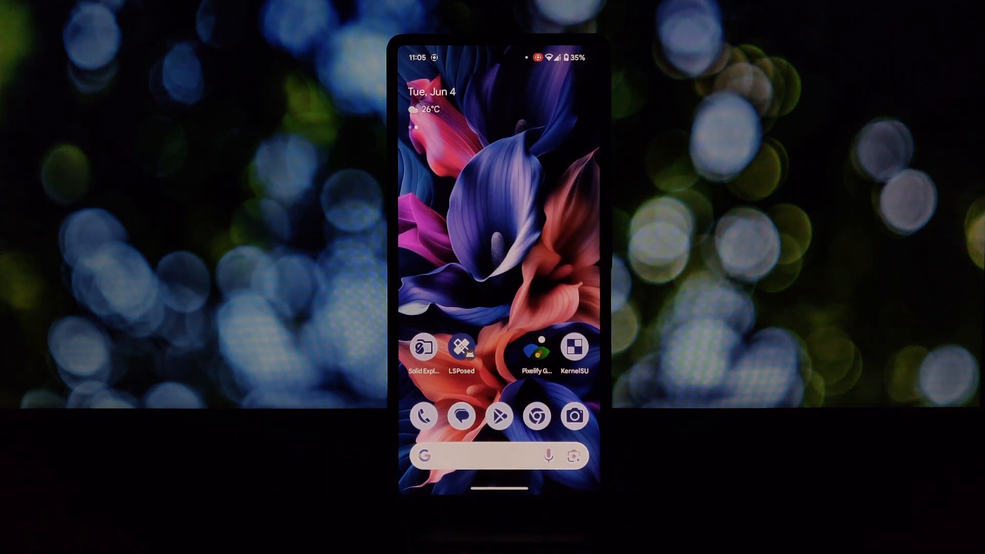
- Launch Pixelify GPhotos, choose Pixel XL as the device to spoof, and enter feature flag customization
left_click(535, 348)
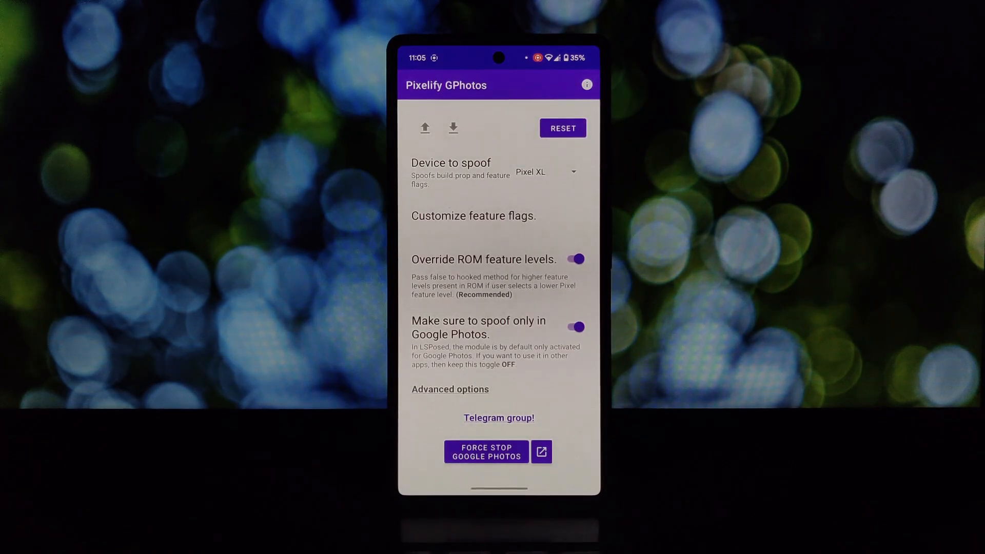
left_click(544, 171)
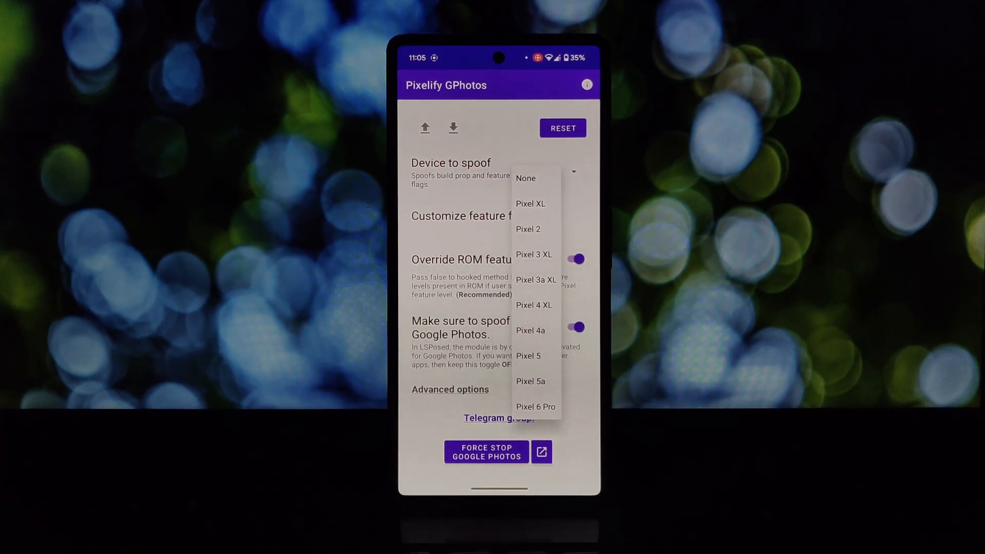
left_click(529, 203)
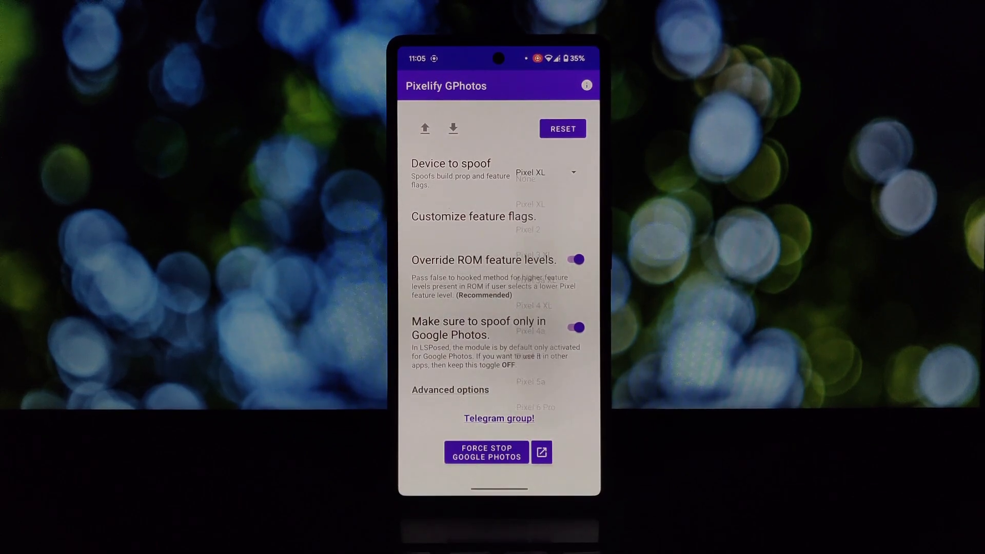
left_click(546, 172)
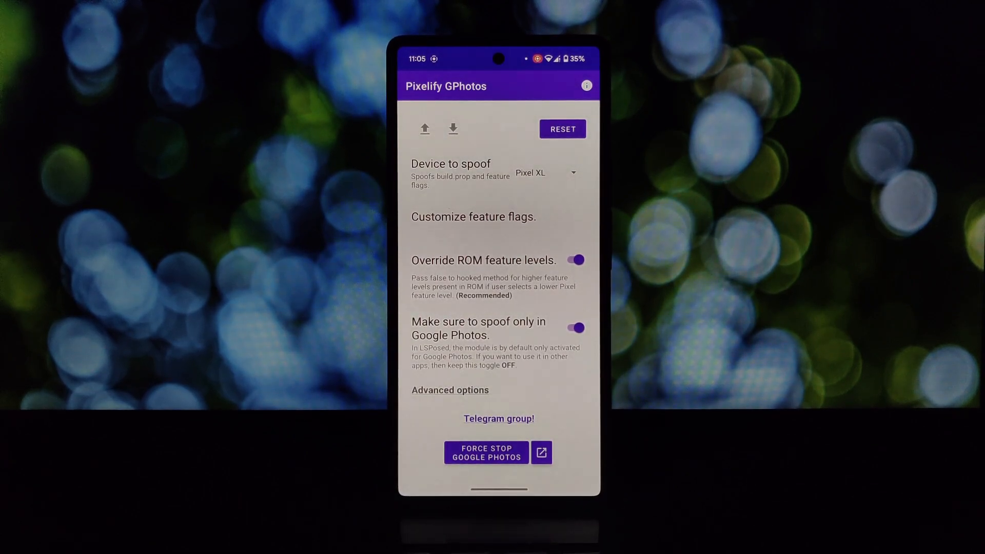
left_click(473, 217)
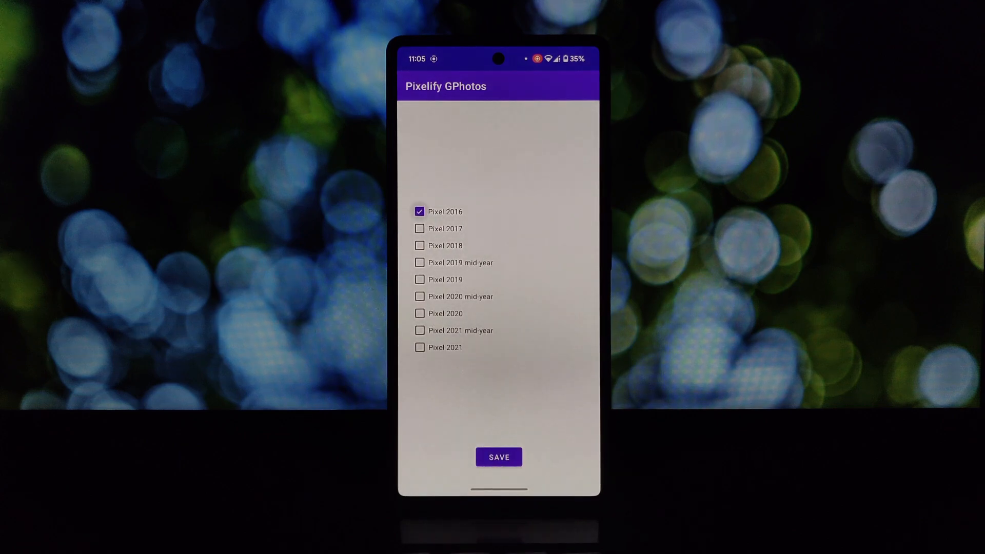
- Save the Pixel 2016 feature flags, force stop Google Photos, and review the module's LSPosed readme
left_click(499, 457)
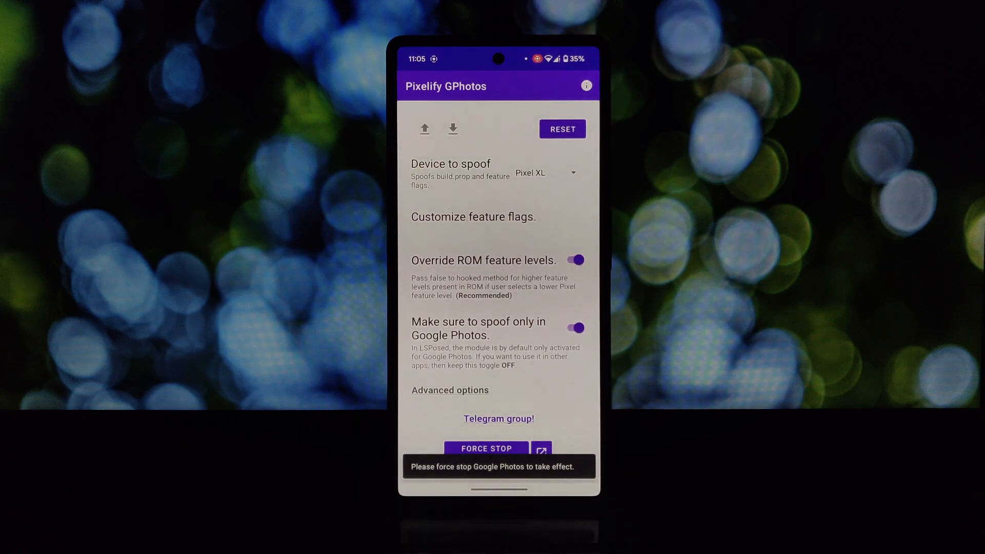
left_click(485, 448)
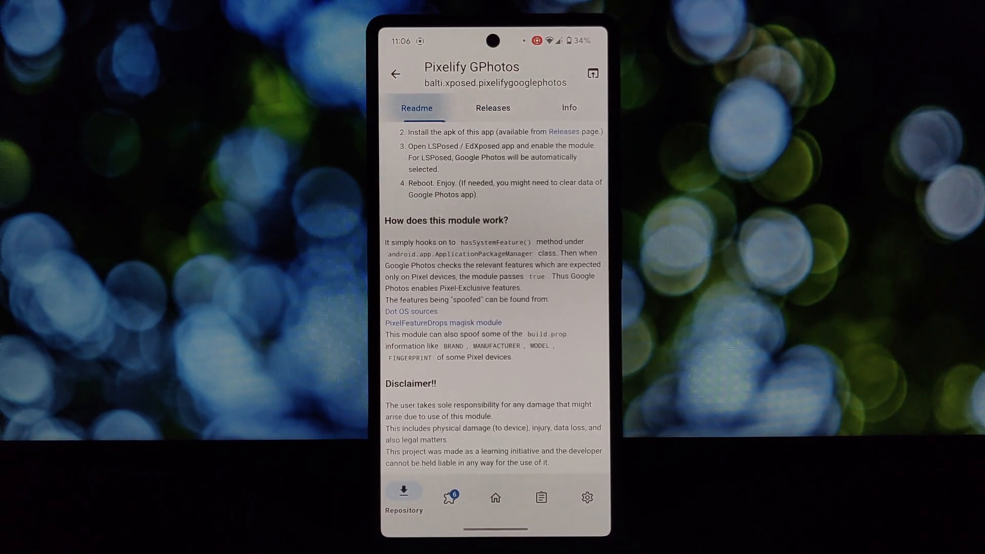
scroll("down", 3)
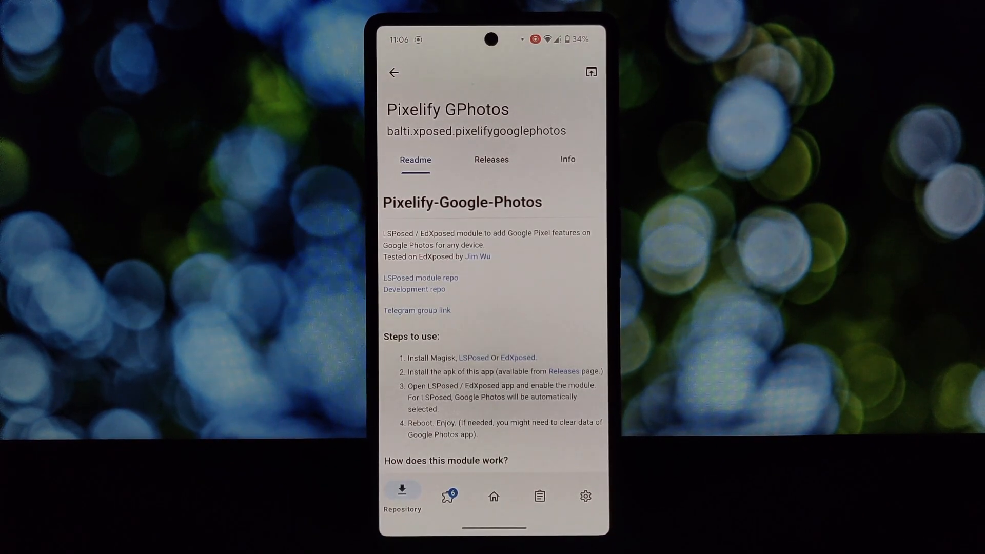